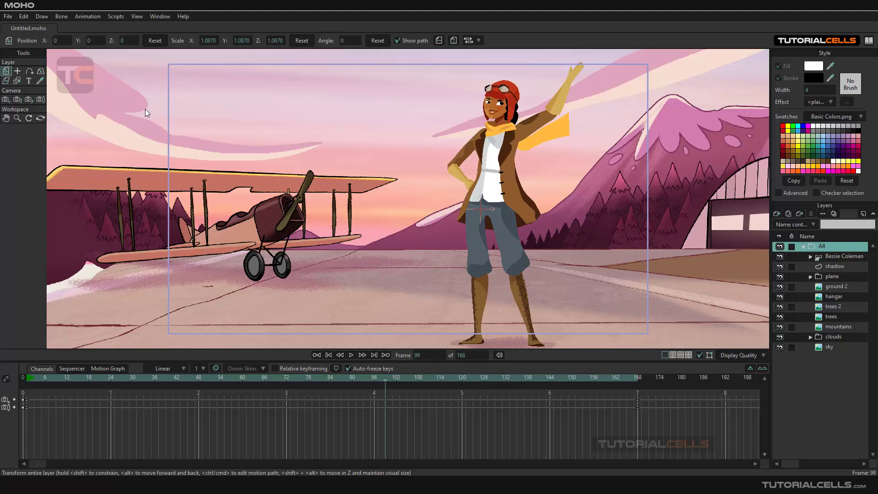
mouse_move(389, 249)
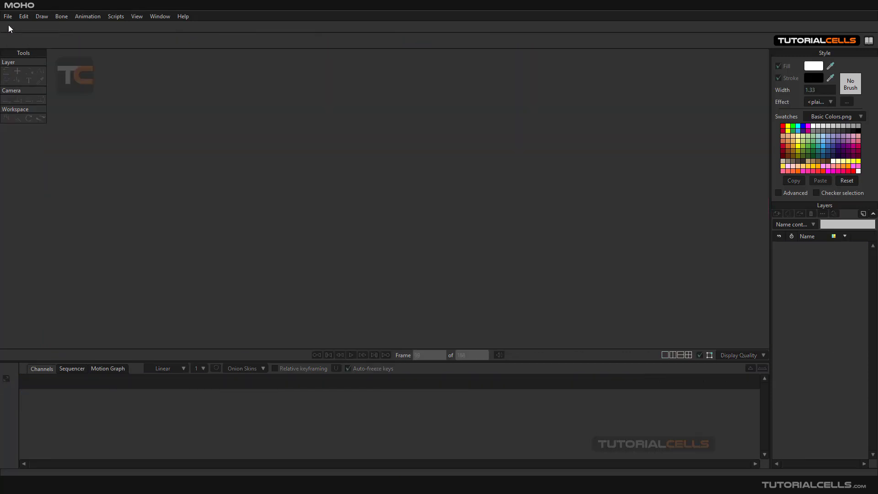
Step: Create a new document and add a second vector layer, Layer 2, above Layer 1
left_click(7, 15)
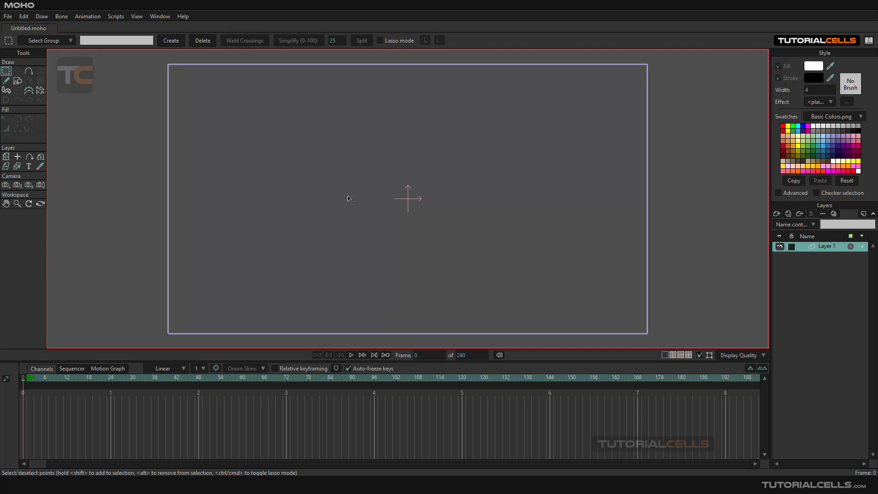
mouse_move(817, 257)
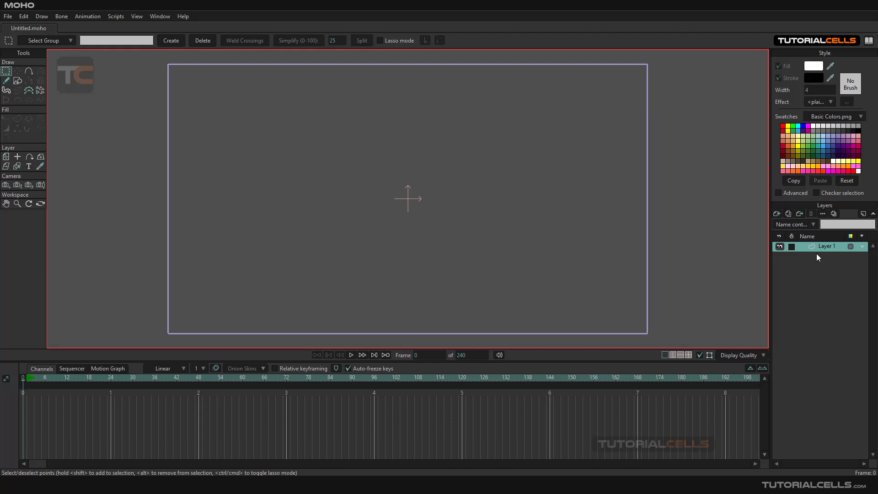
mouse_move(777, 217)
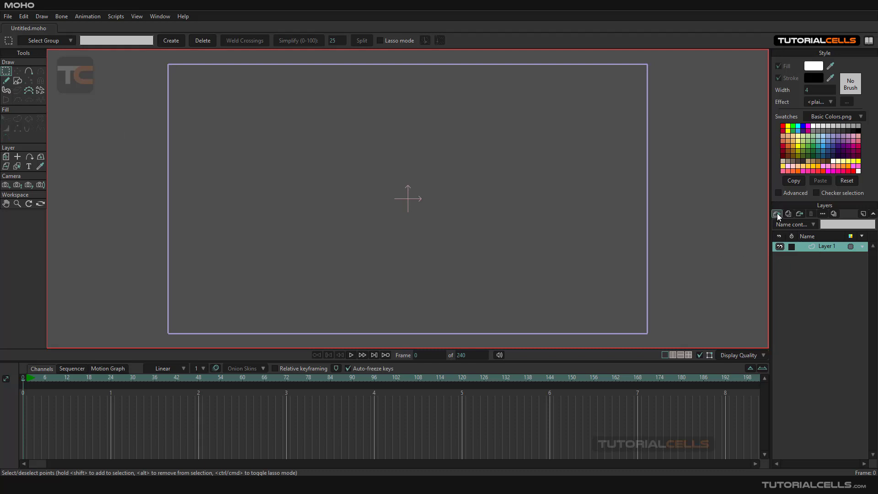
left_click(778, 214)
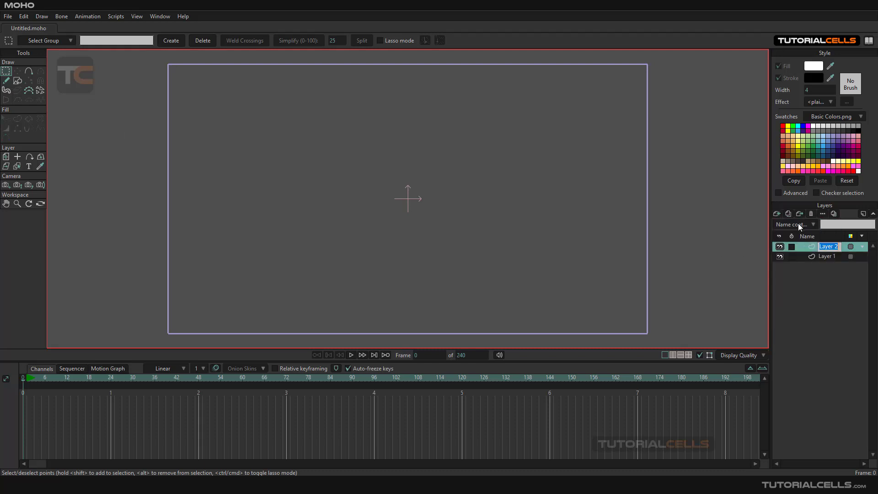
left_click(825, 256)
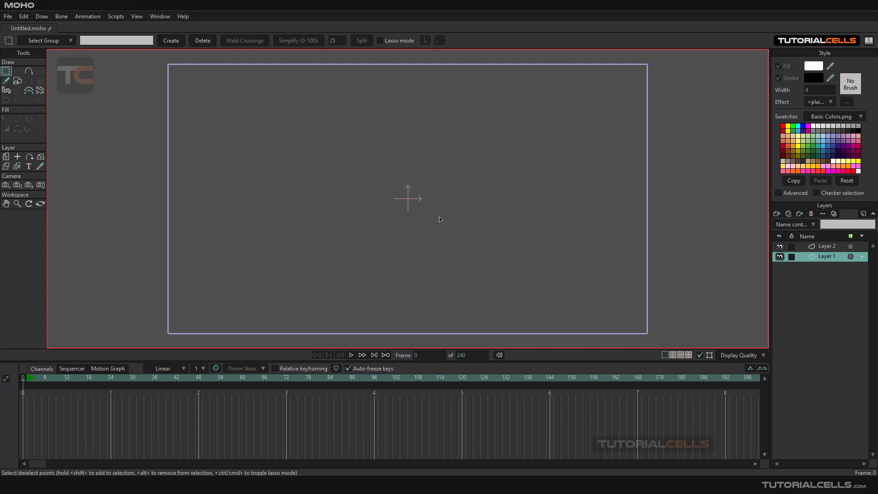
left_click(825, 247)
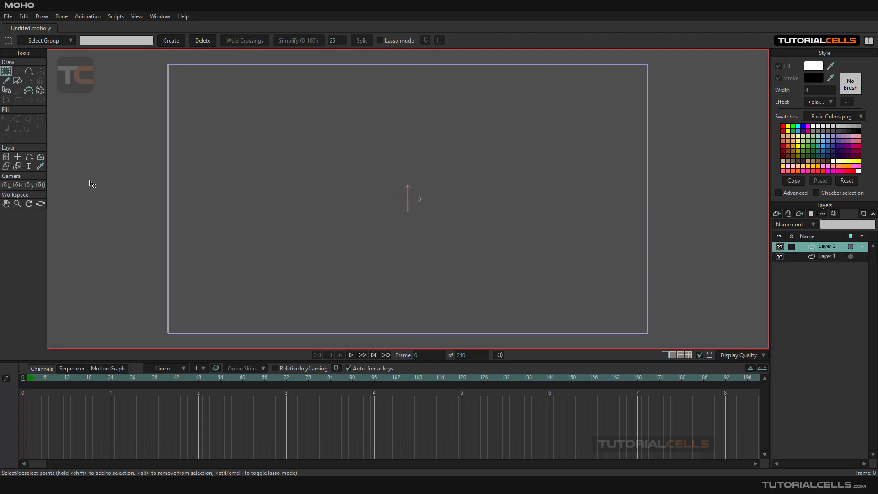
Step: Draw a teal rectangle on Layer 2, then a narrower brown rectangle on Layer 1
left_click(17, 80)
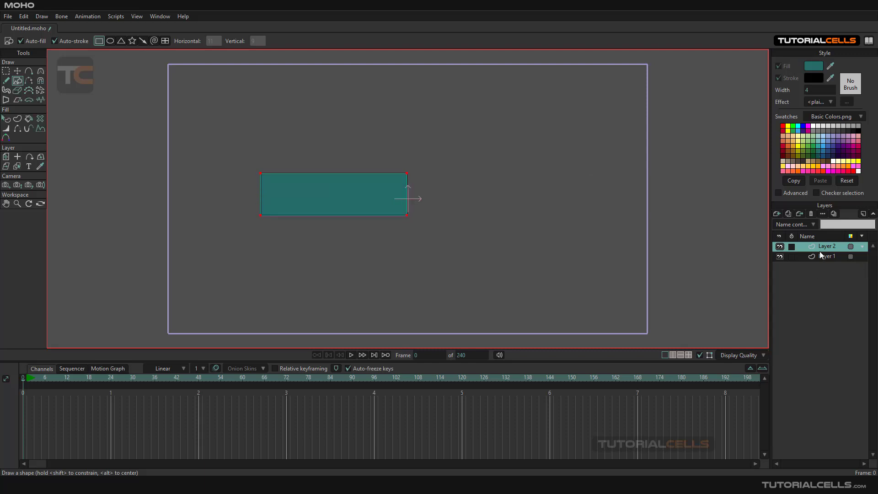
left_click(826, 257)
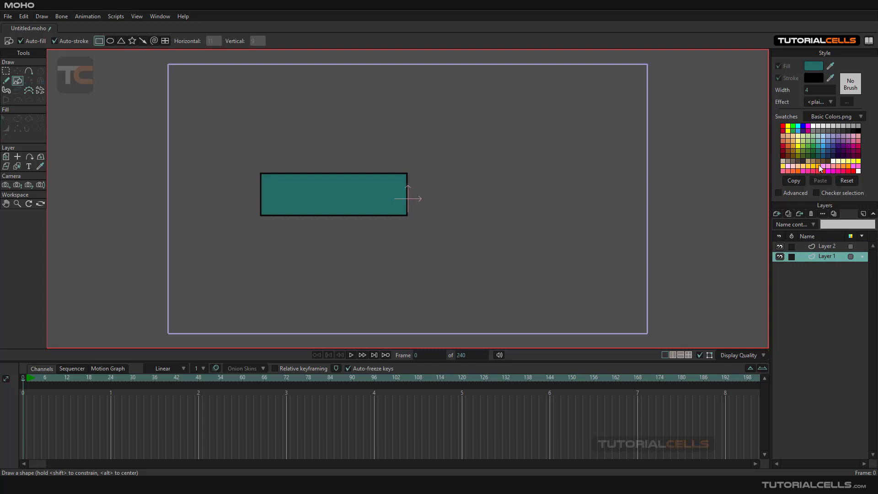
left_click(821, 168)
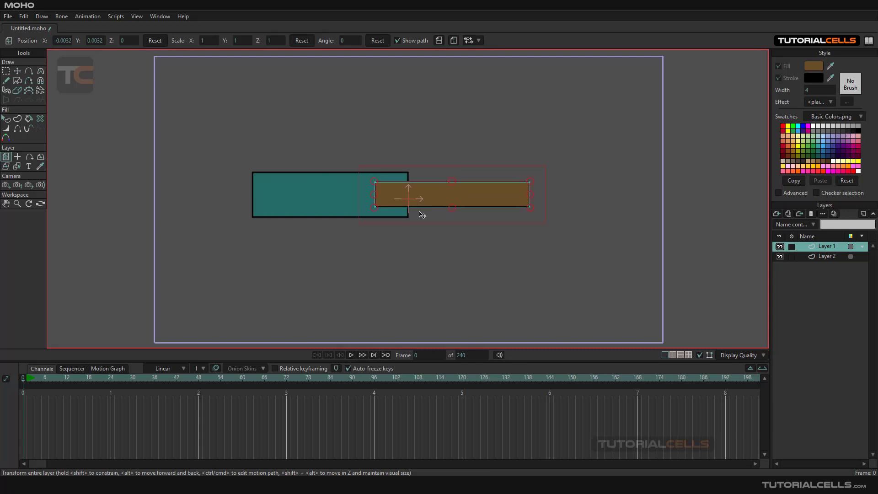
Step: Group Layer 1 and Layer 2 into new group Layer 3 and set it up for bones
left_click(828, 256)
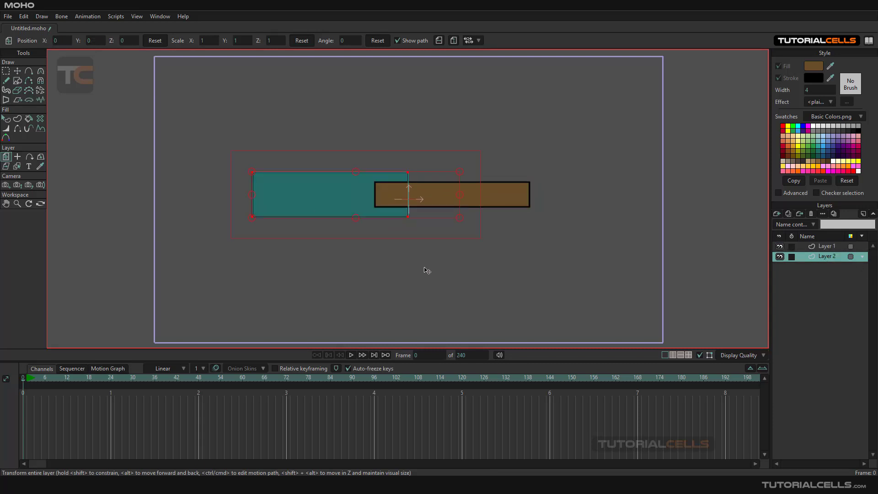
mouse_move(791, 289)
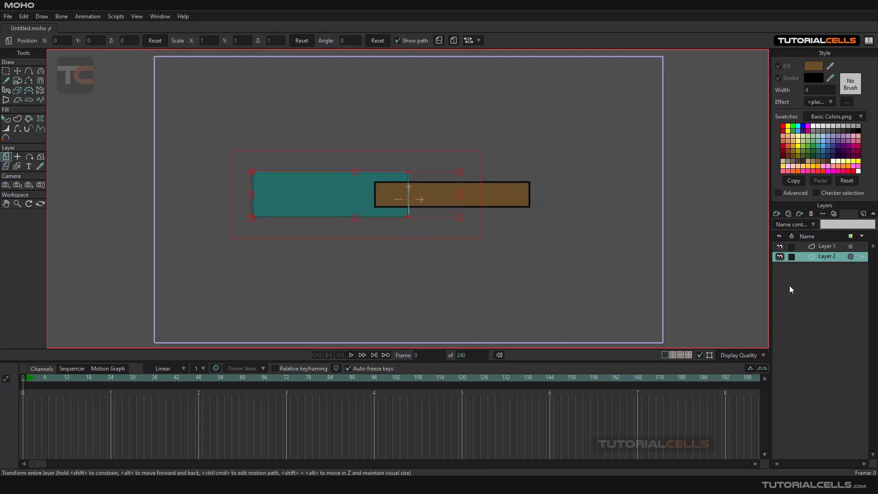
left_click(826, 246)
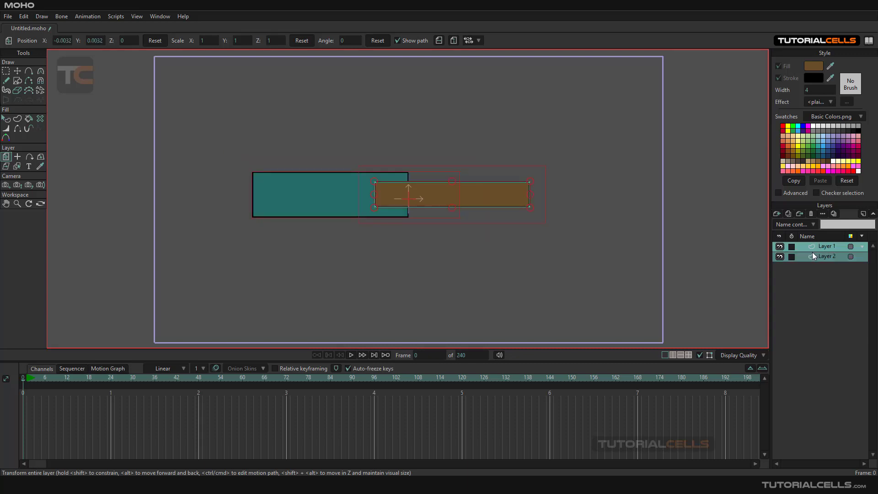
right_click(826, 247)
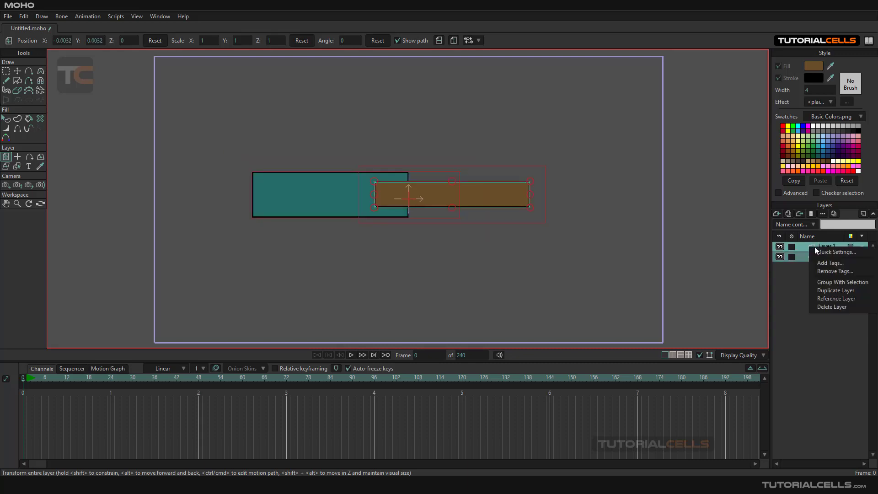
left_click(843, 282)
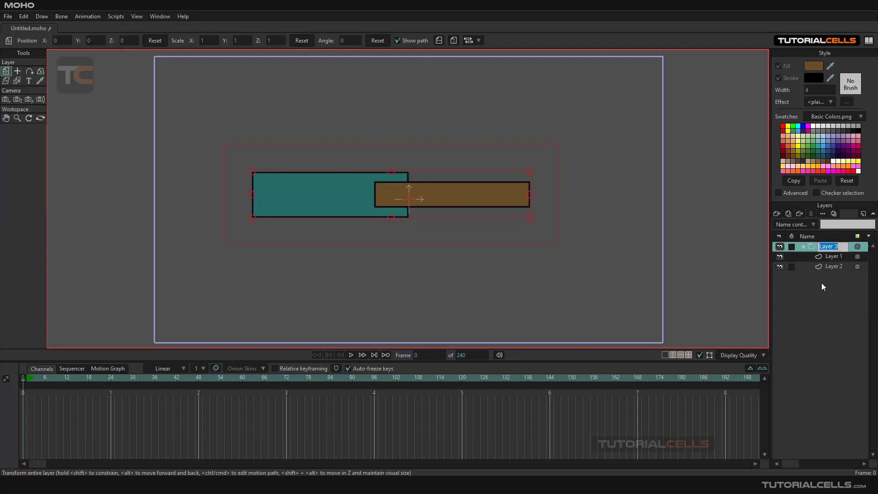
right_click(827, 247)
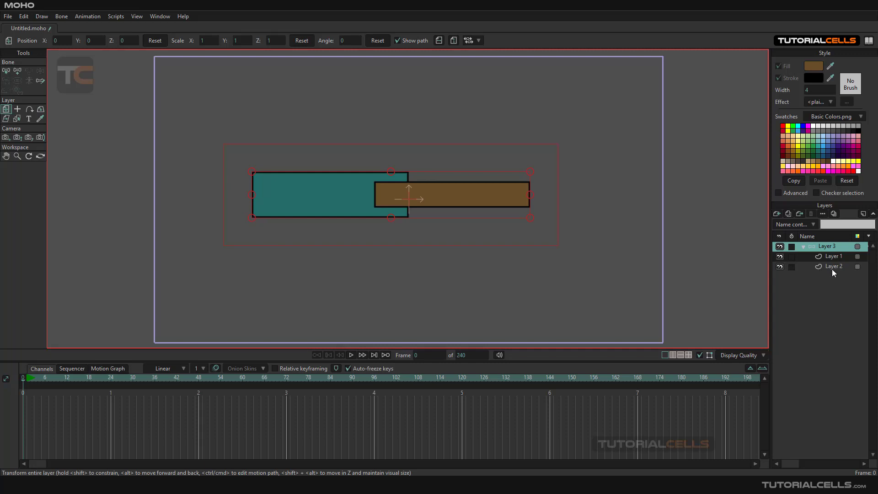
mouse_move(833, 268)
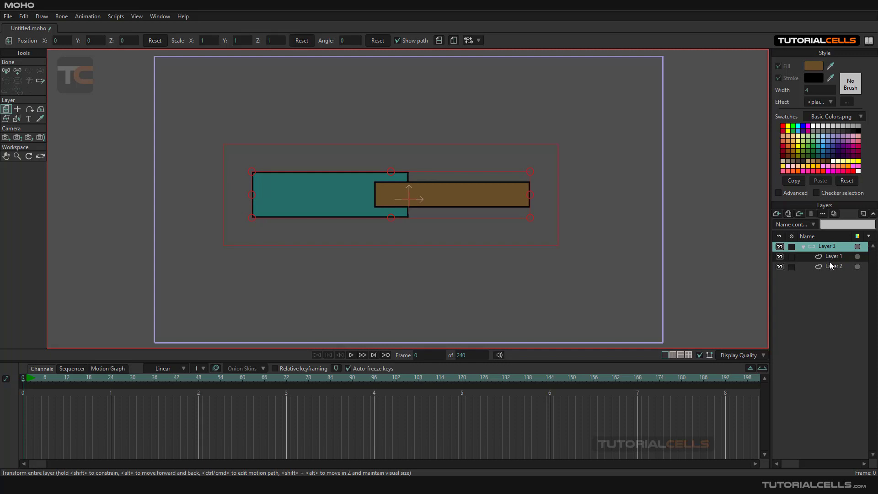
mouse_move(26, 108)
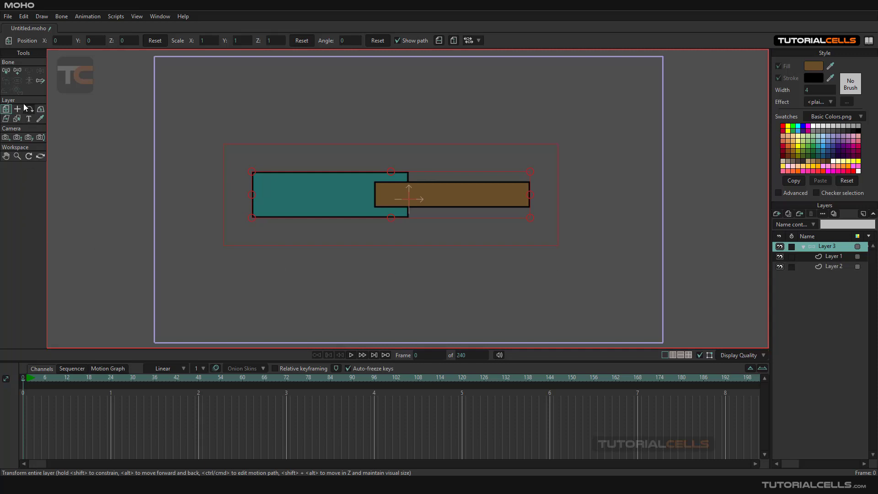
Step: Drag one bone along the teal rectangle and a second along the brown bar
left_click(17, 72)
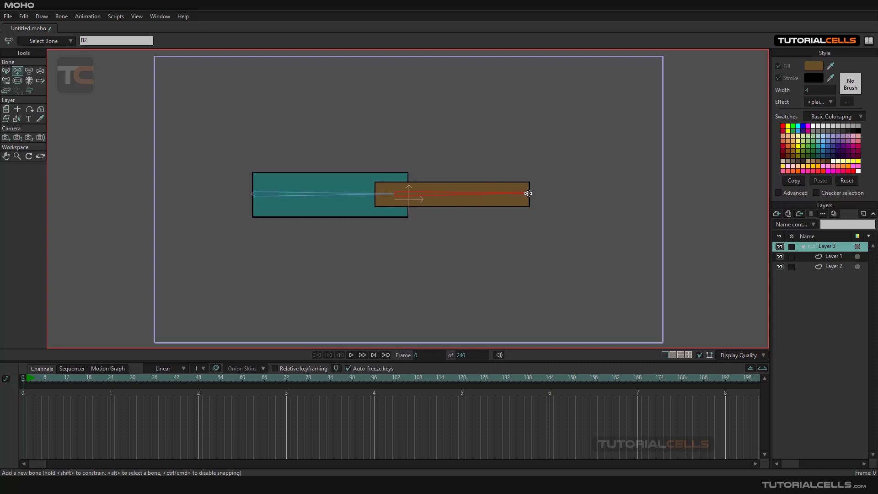
left_click(40, 71)
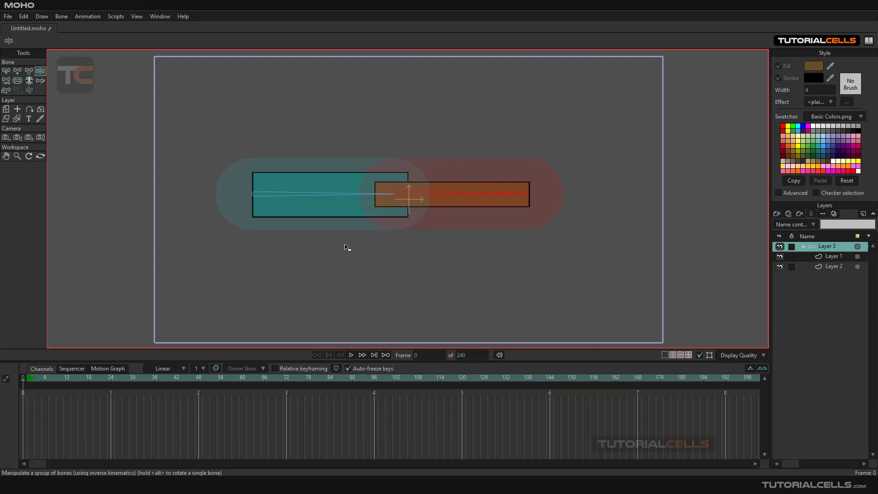
Step: Inspect the brown bar's points on Layer 1 and the second bone on Layer 3
left_click(834, 256)
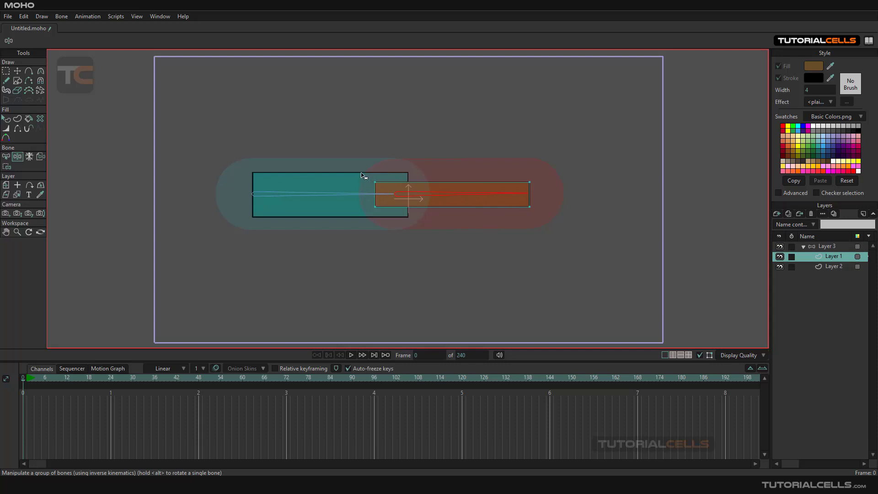
mouse_move(431, 132)
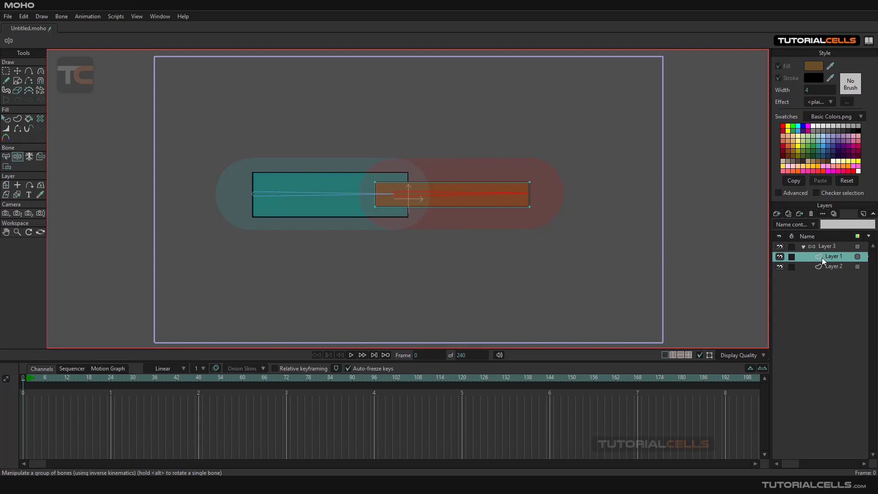
mouse_move(108, 236)
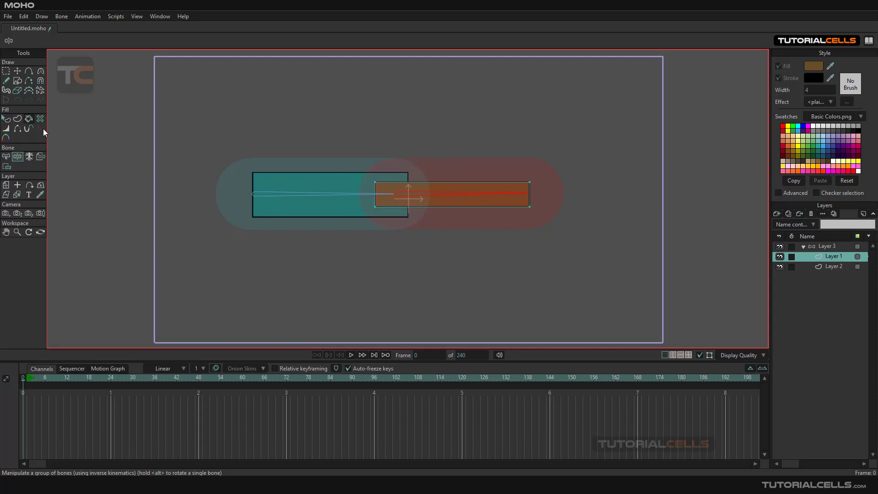
mouse_move(731, 268)
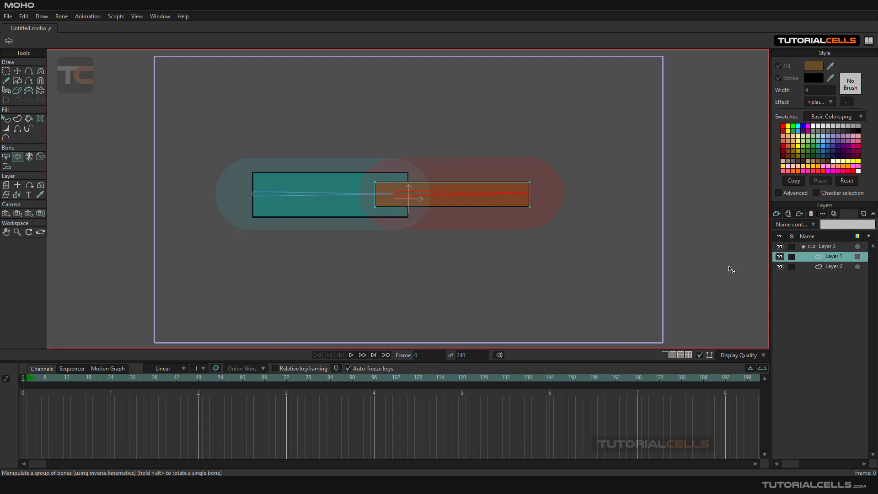
left_click(828, 246)
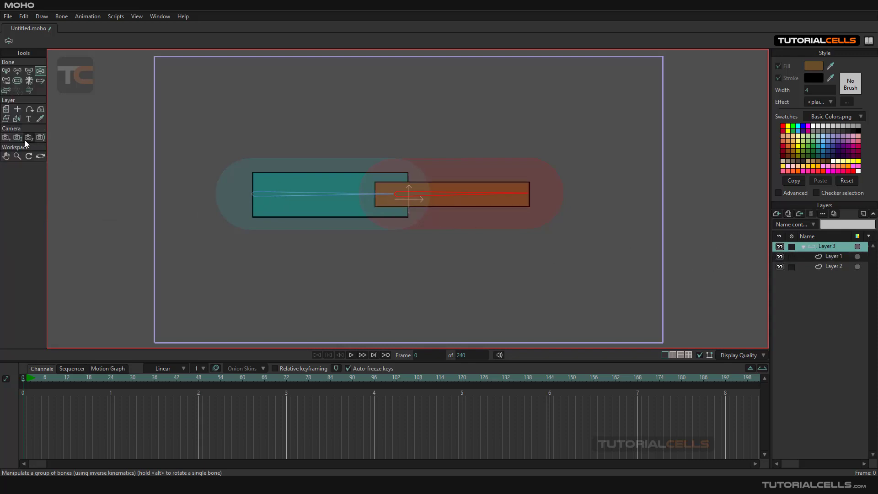
left_click(5, 72)
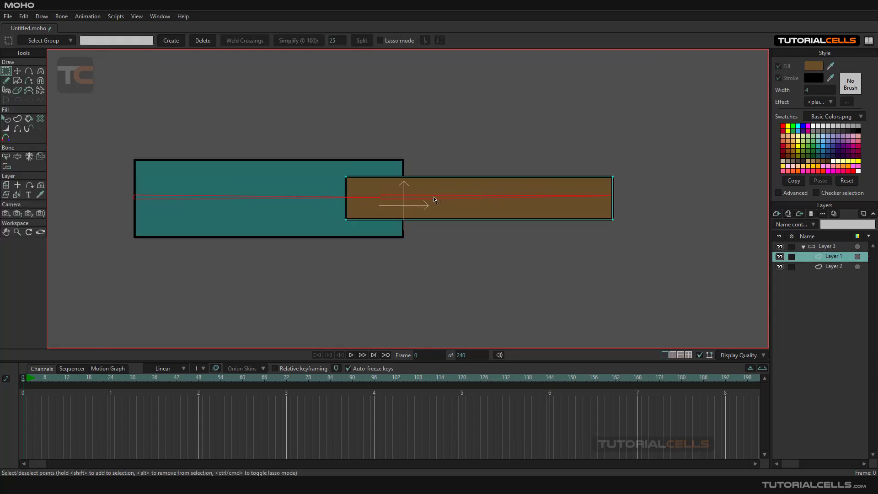
mouse_move(139, 168)
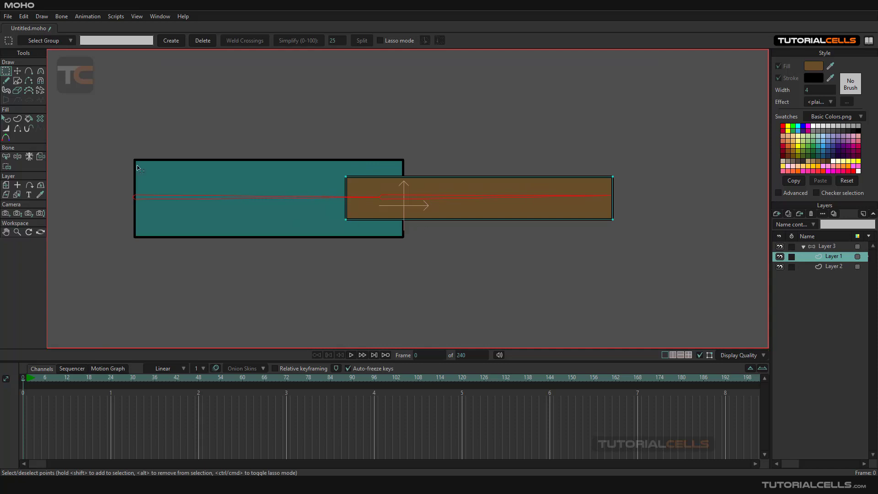
left_click(18, 71)
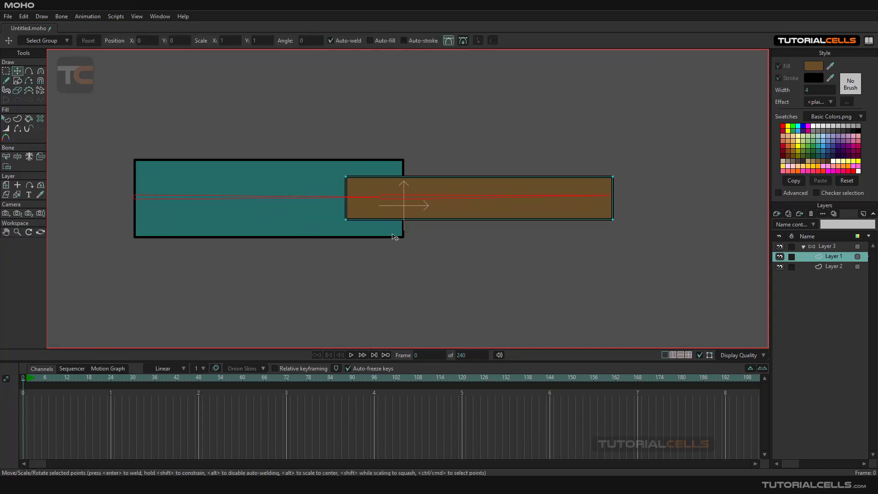
left_click(827, 247)
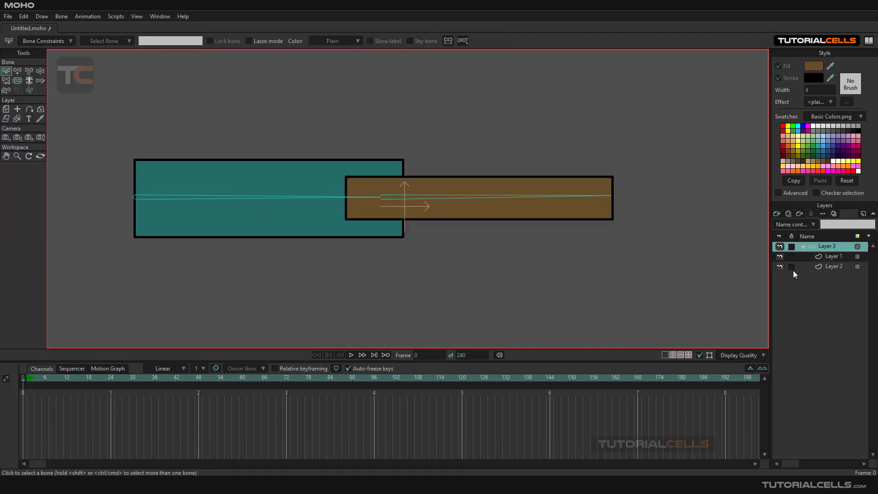
left_click(832, 256)
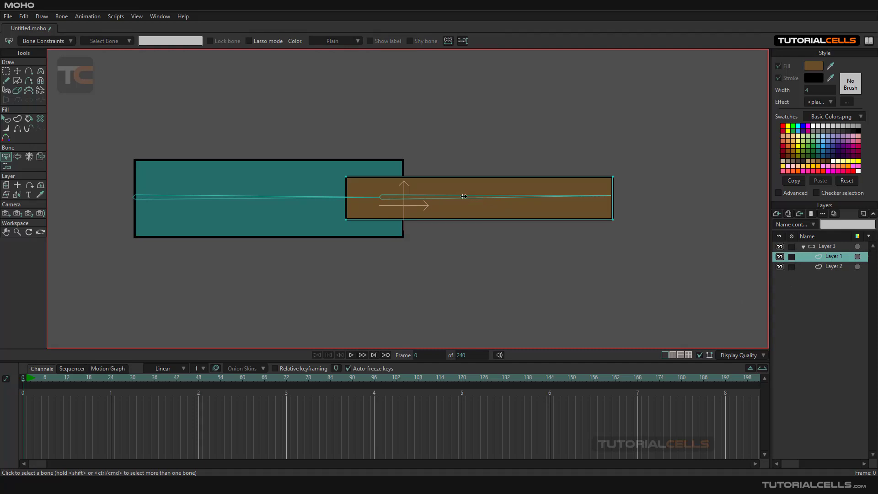
mouse_move(430, 182)
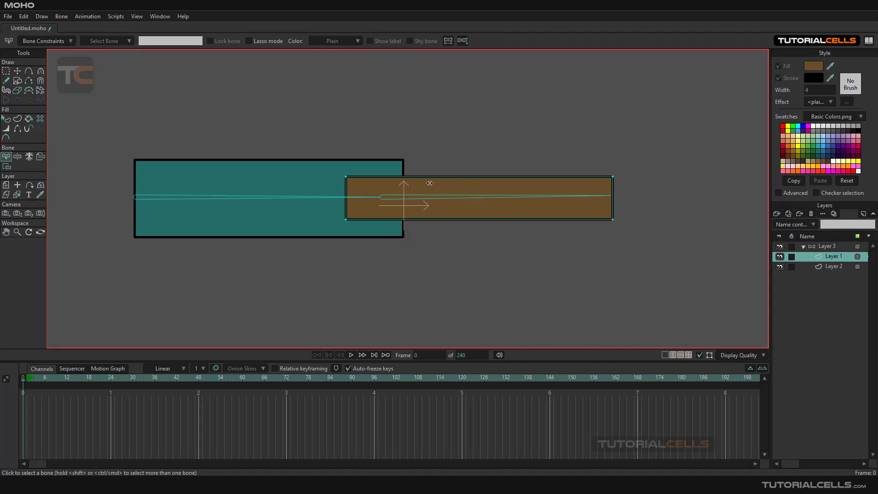
left_click(826, 246)
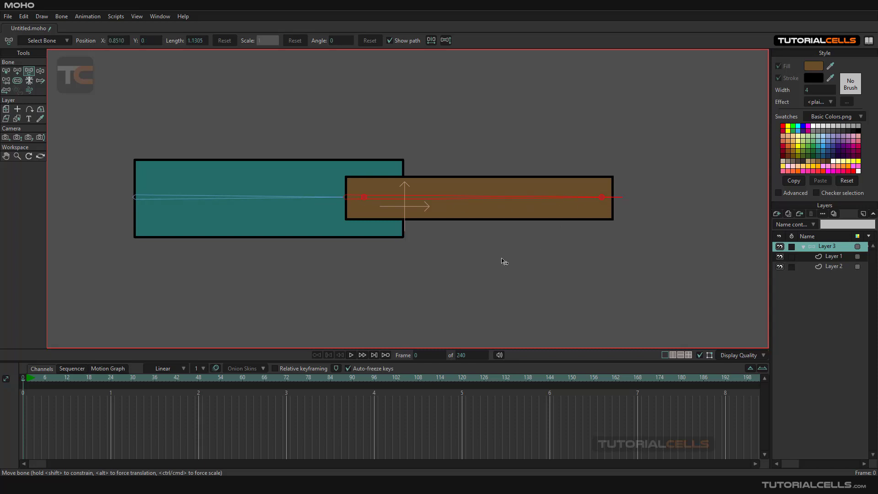
mouse_move(460, 202)
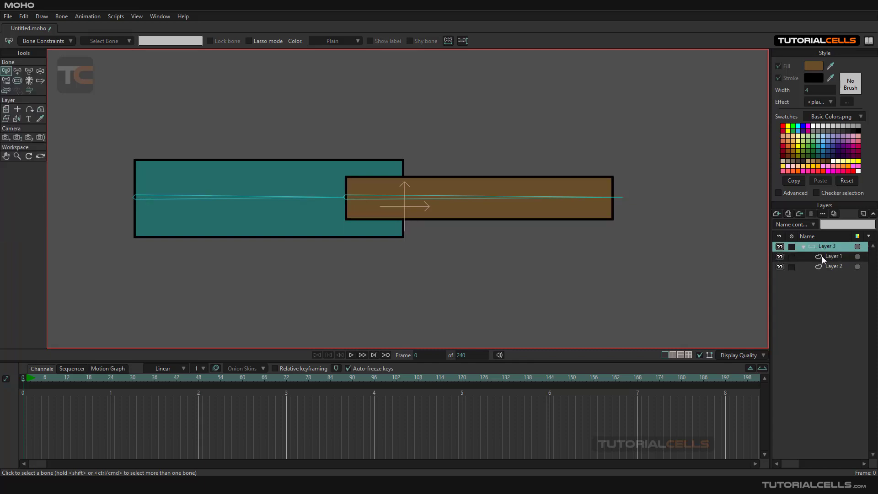
Step: With Layer 1 active, use Bind Layer to attach the brown bar to its bone
left_click(833, 256)
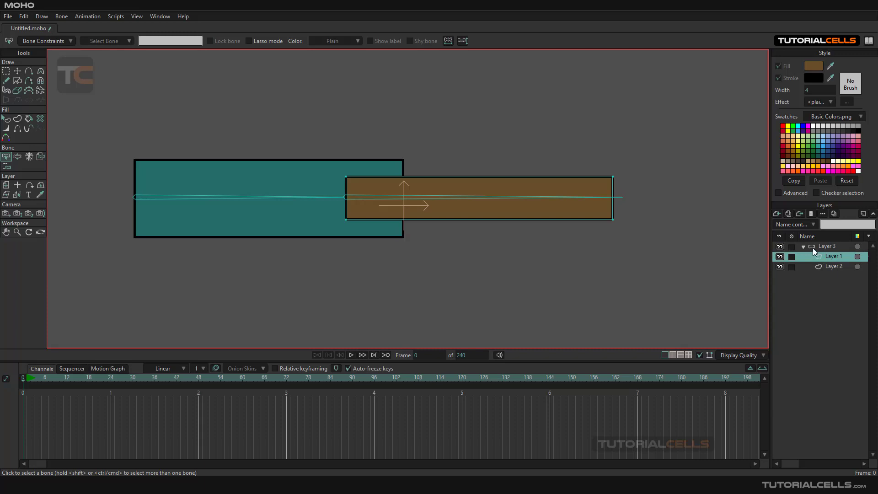
left_click(826, 246)
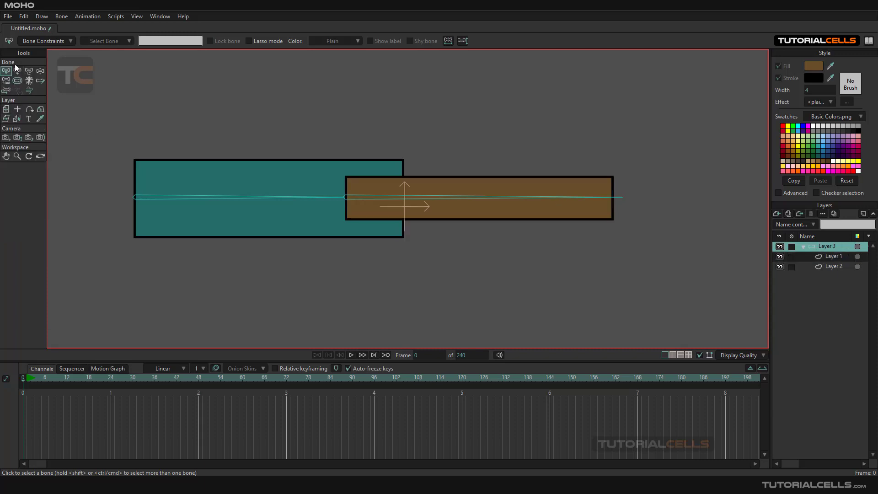
mouse_move(780, 235)
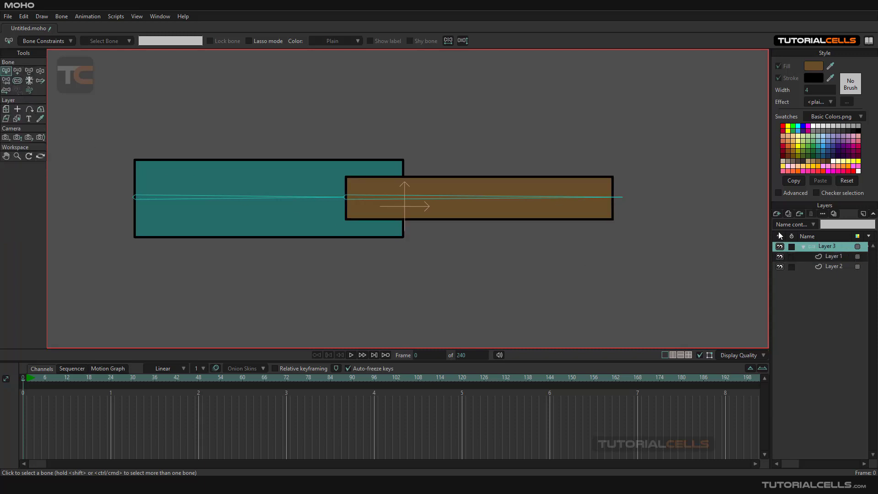
left_click(833, 257)
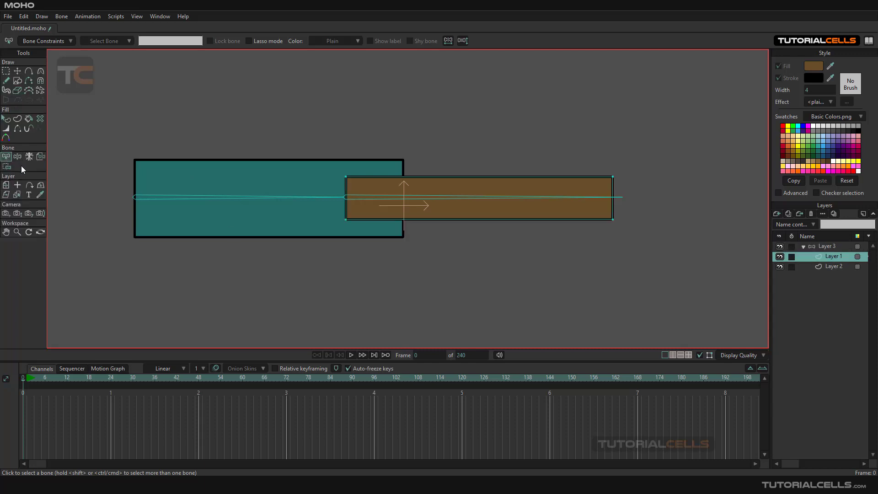
mouse_move(39, 156)
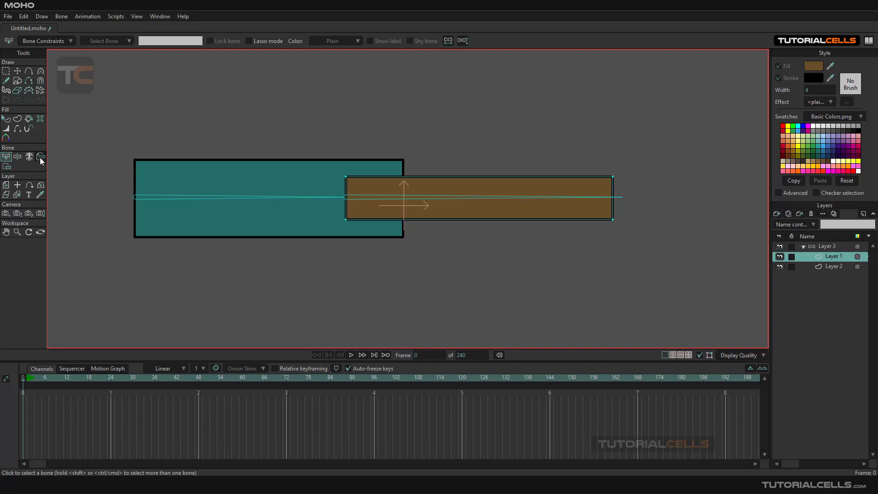
left_click(40, 156)
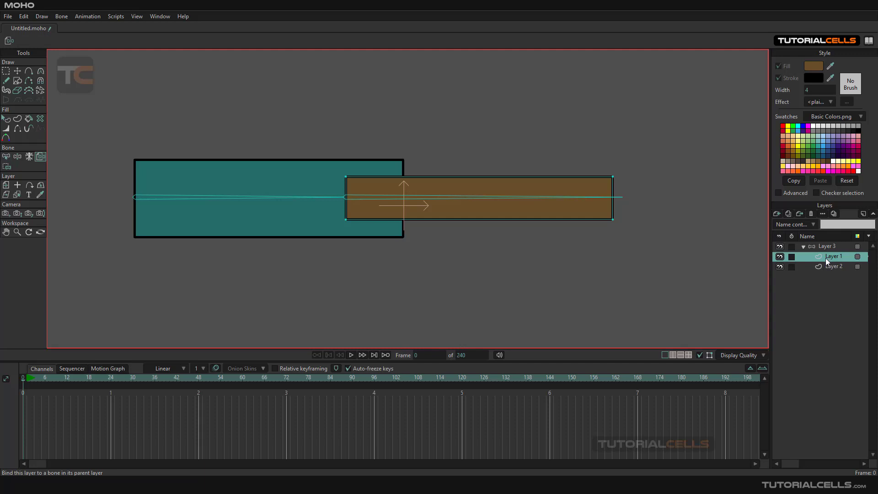
mouse_move(653, 256)
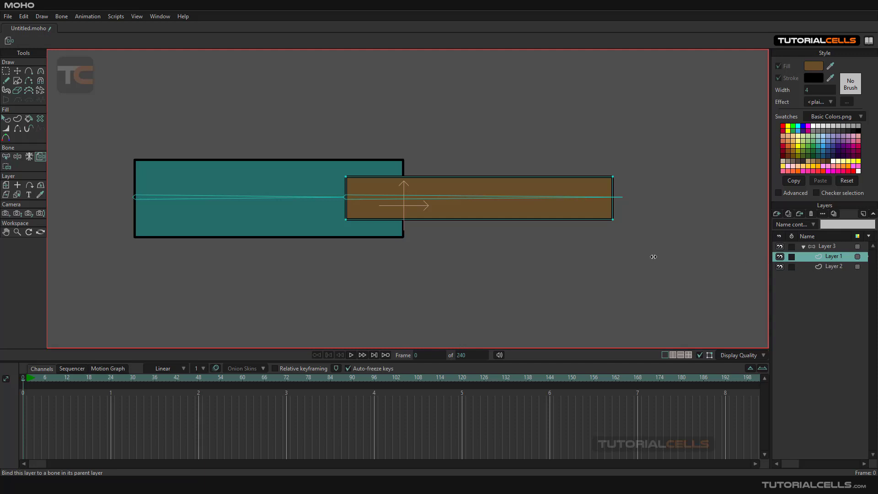
mouse_move(551, 205)
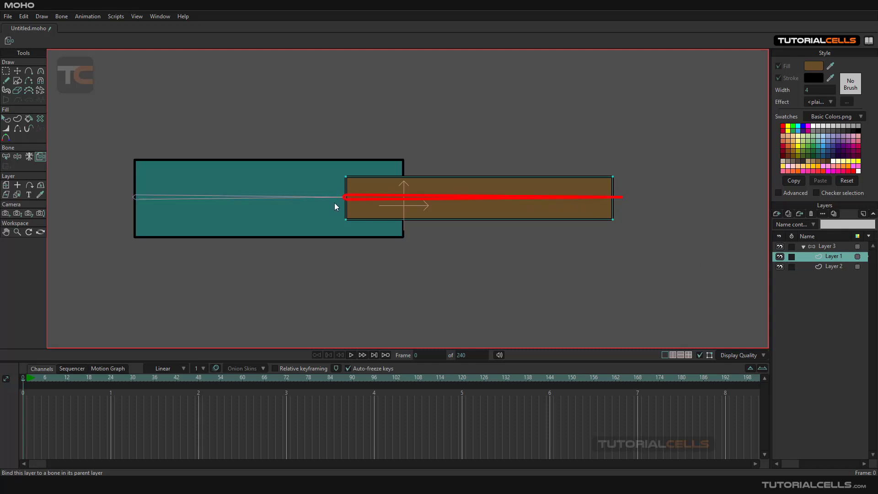
mouse_move(342, 212)
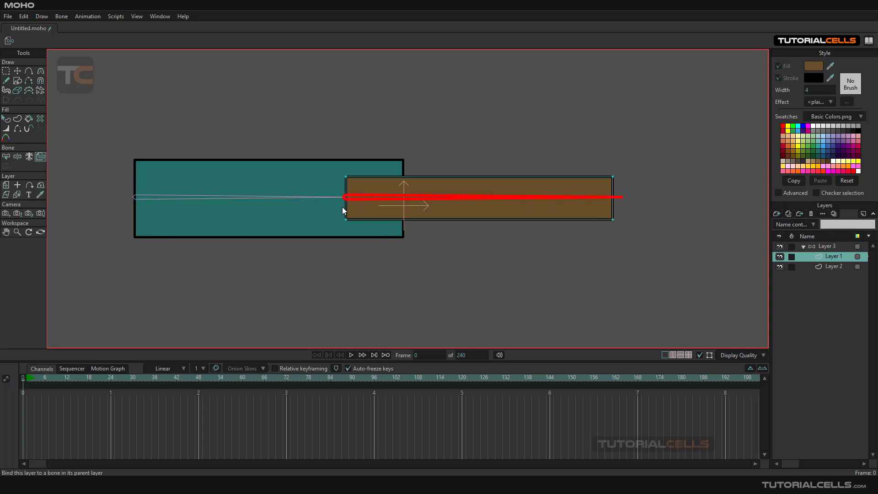
mouse_move(476, 198)
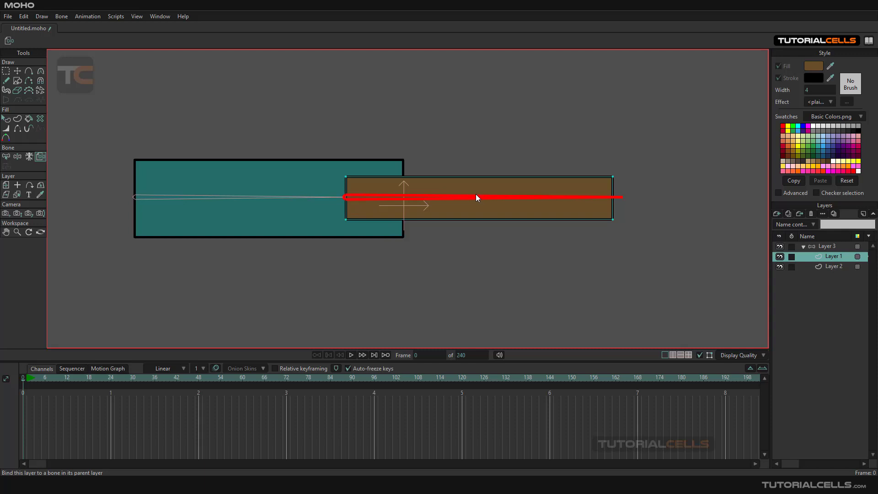
mouse_move(621, 200)
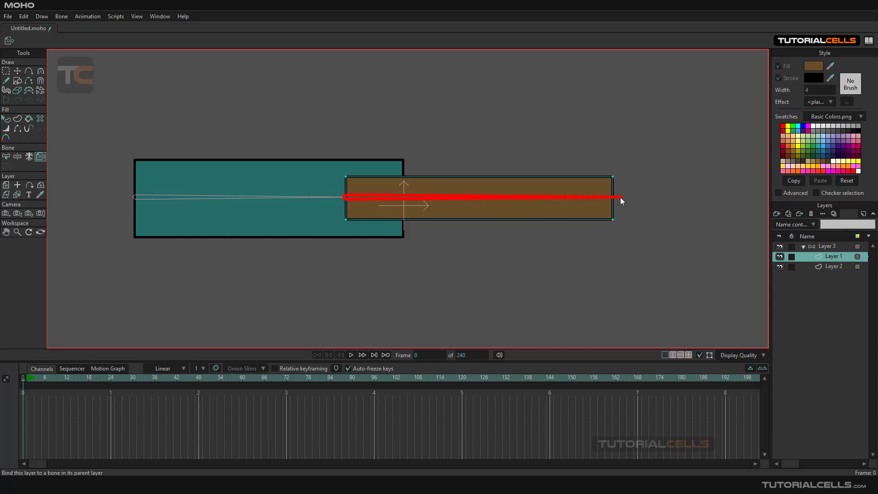
mouse_move(392, 209)
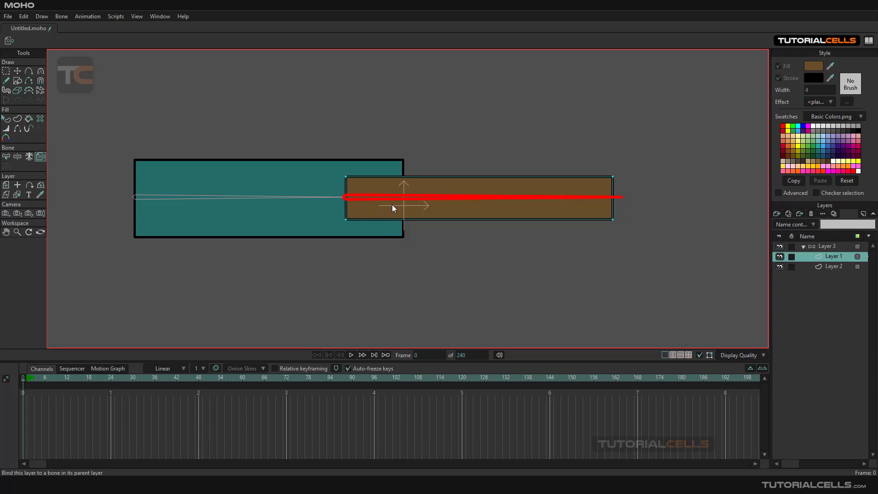
mouse_move(105, 162)
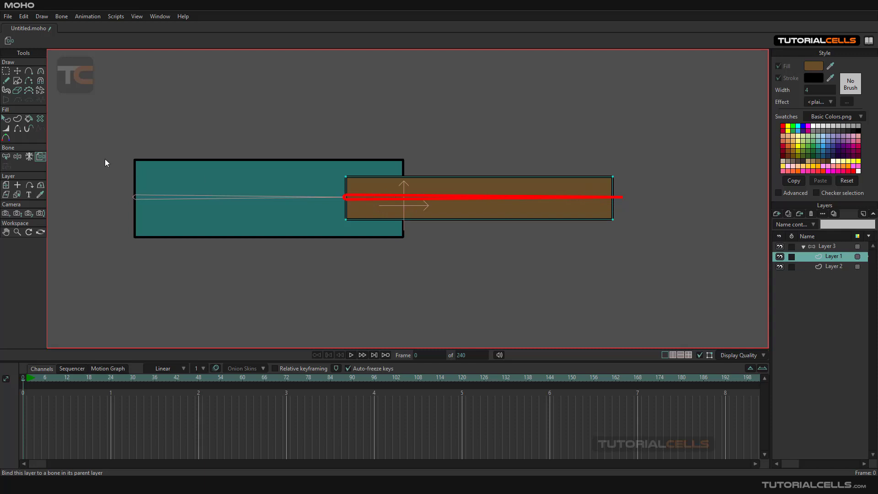
Step: Bind Layer 2's teal rectangle to its bone, then reselect Layer 1
left_click(833, 266)
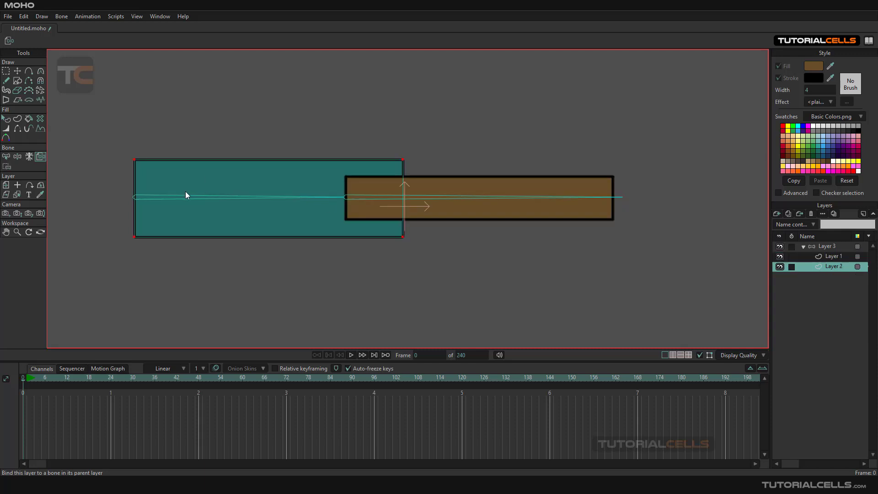
left_click(241, 197)
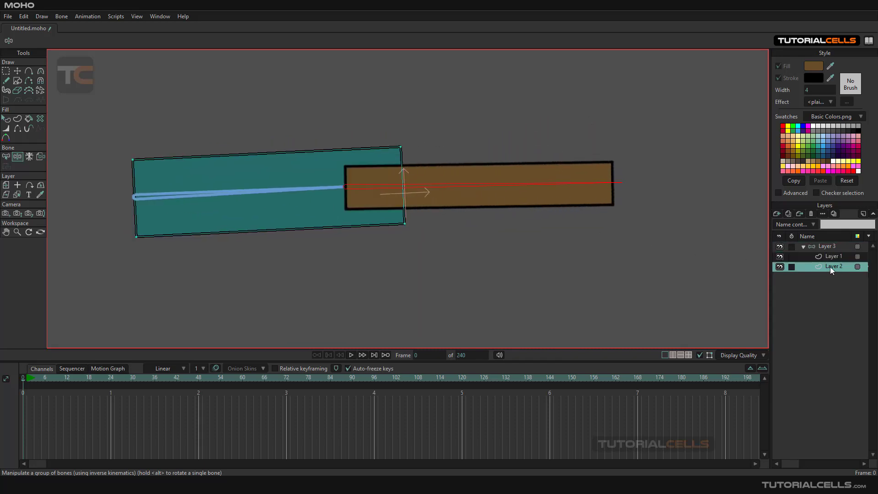
left_click(833, 256)
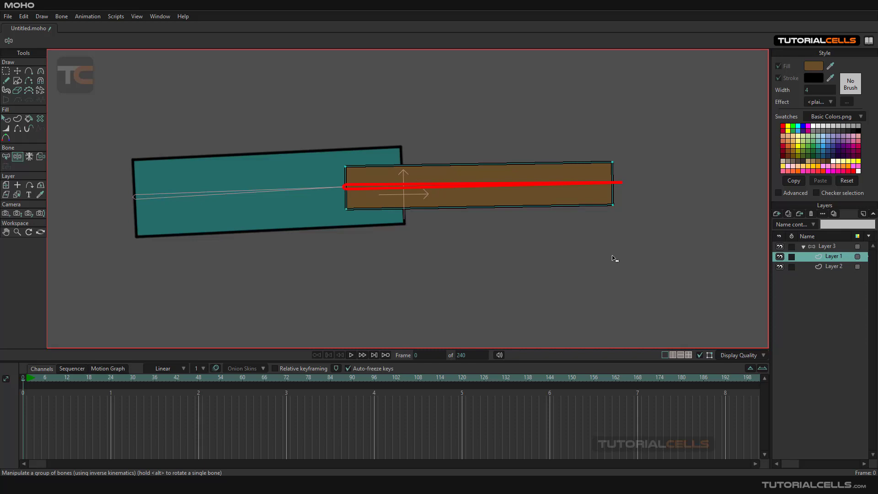
mouse_move(348, 183)
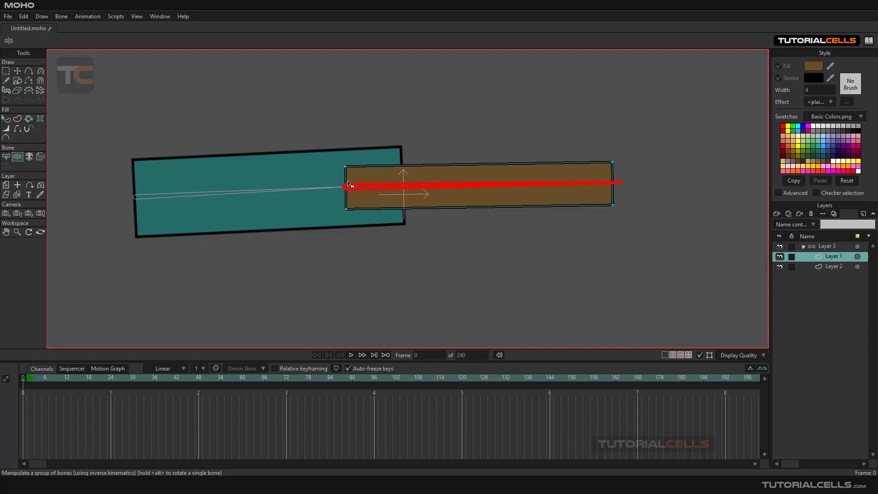